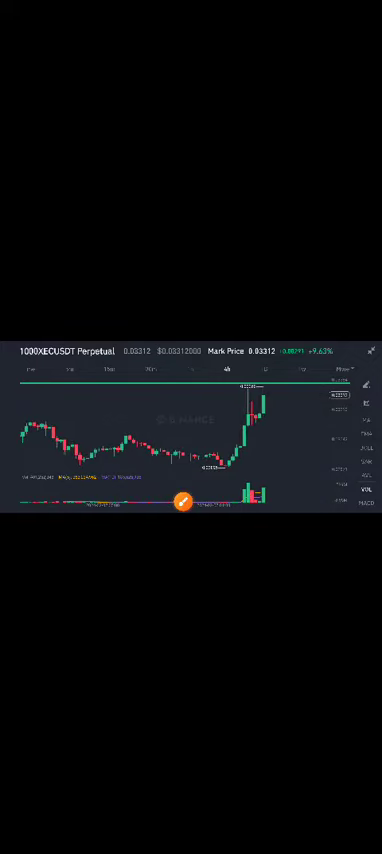
Step: Reveal the drawing toolbar on the 1000XECUSDT perpetual candlestick chart with its green resistance line
left_click(182, 476)
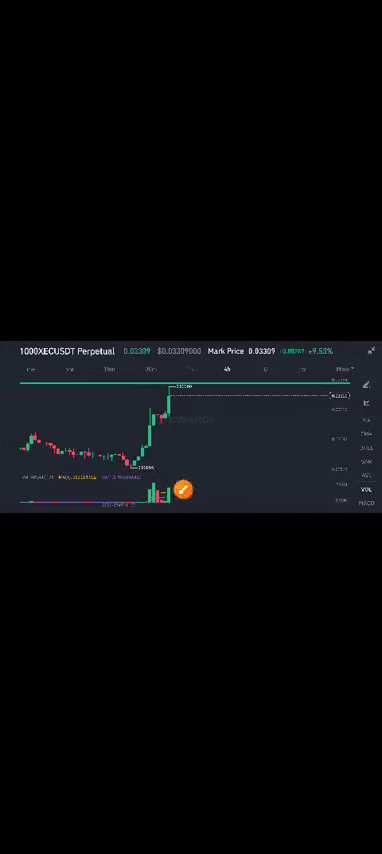
left_click(180, 488)
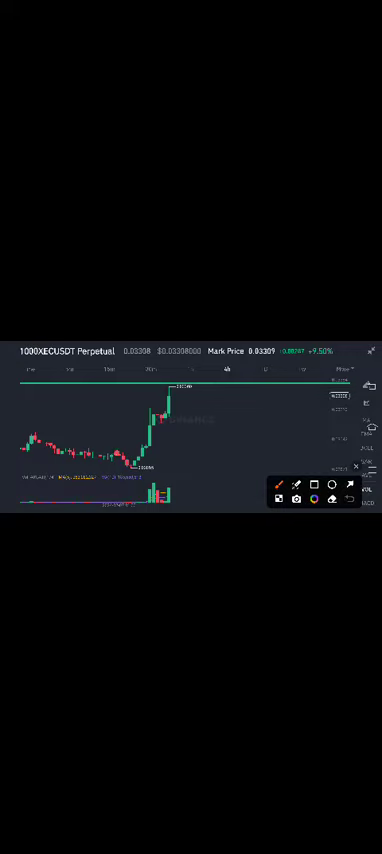
left_click_drag(118, 460, 164, 462)
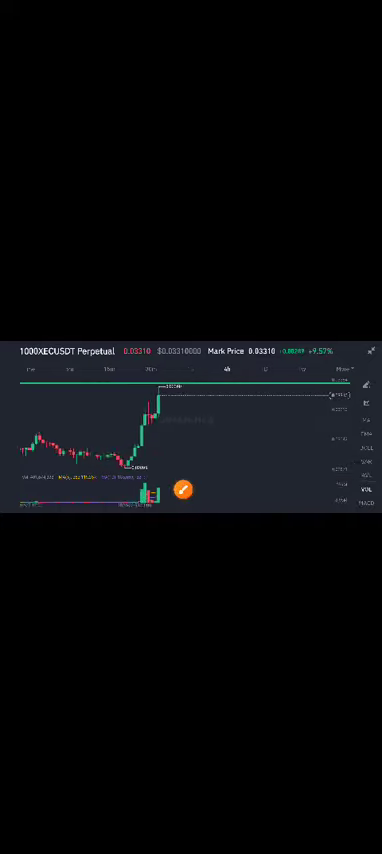
left_click(184, 490)
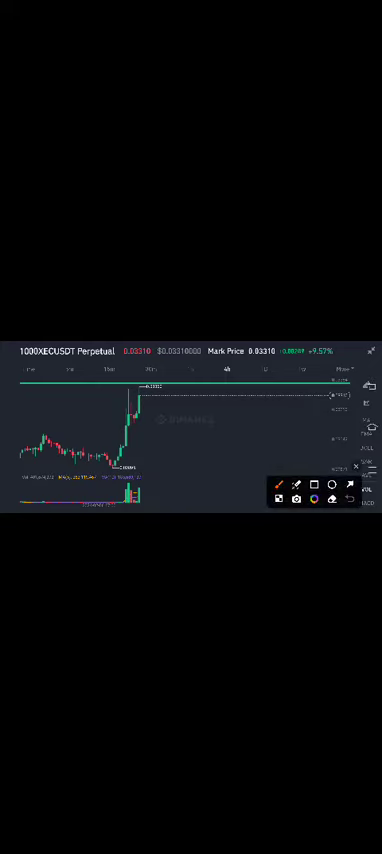
left_click_drag(124, 388, 210, 384)
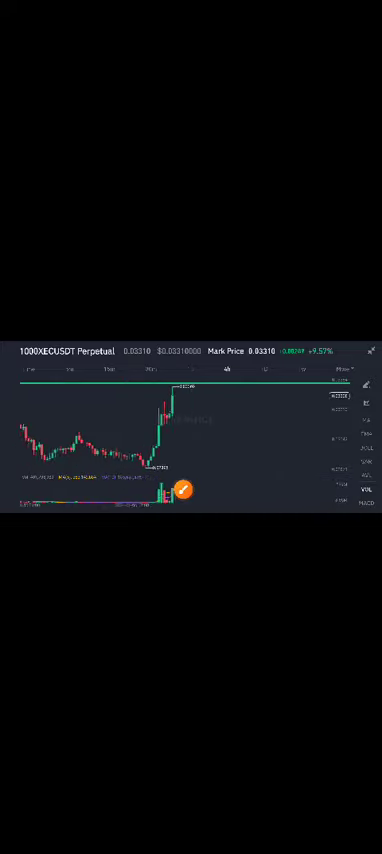
left_click(182, 492)
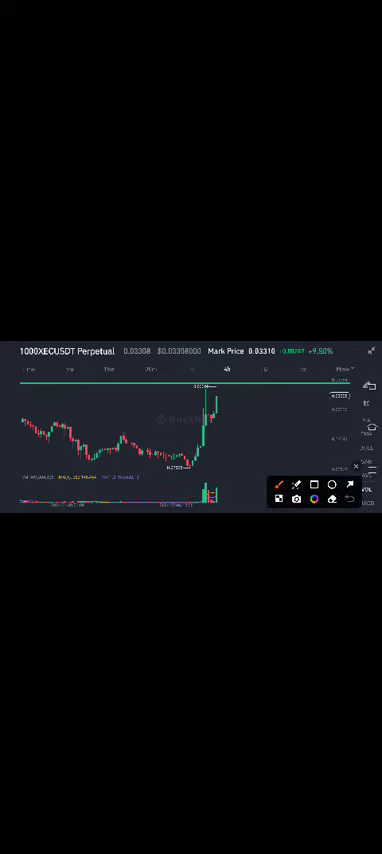